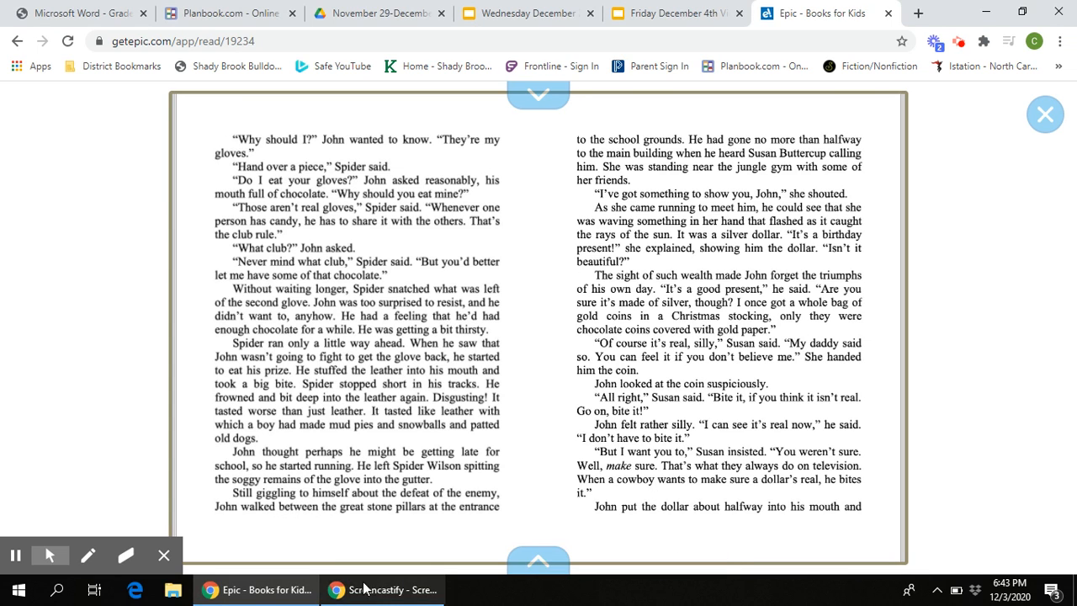
{"action": "mouse_move", "coordinate": [756, 259]}
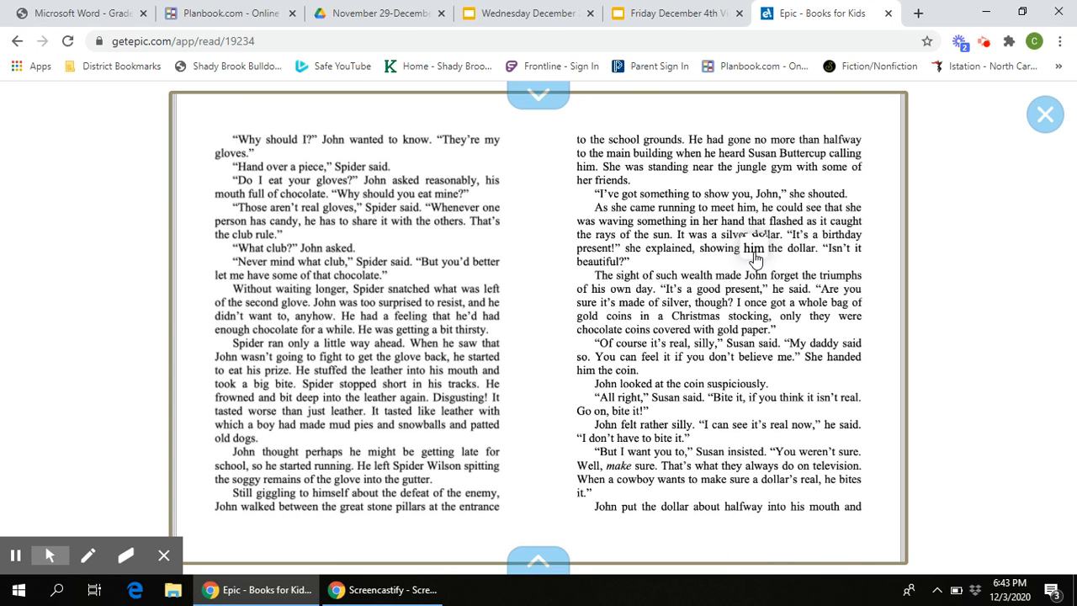
{"action": "mouse_move", "coordinate": [799, 208]}
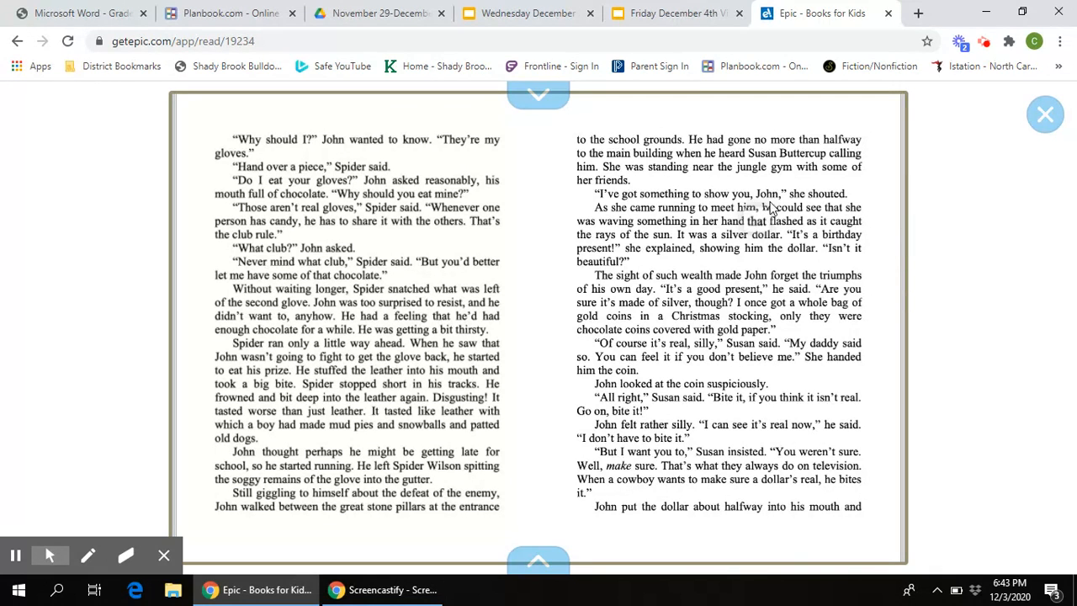
{"action": "mouse_move", "coordinate": [871, 220]}
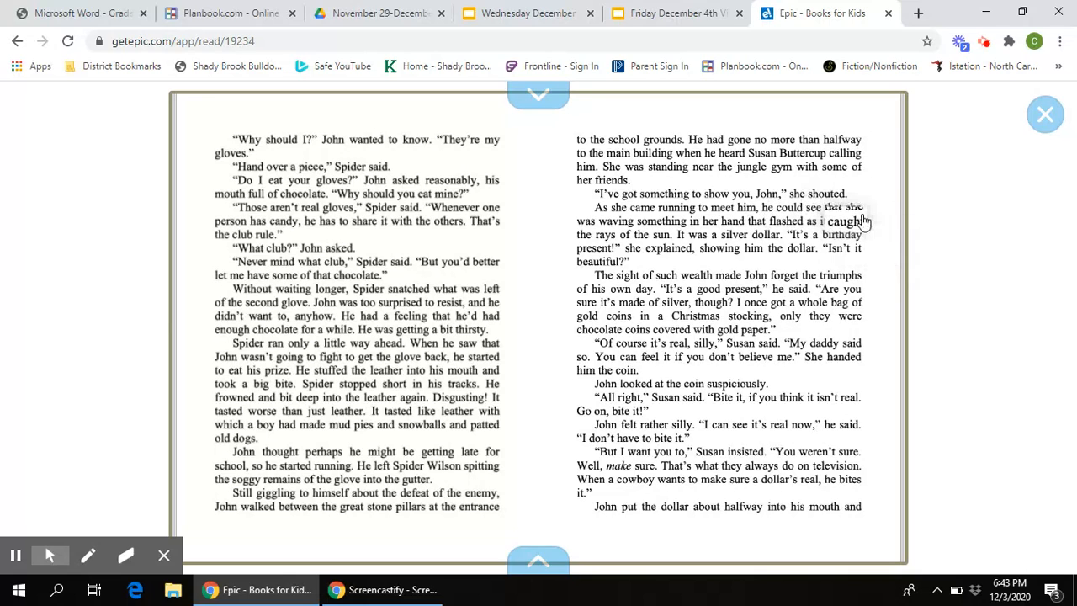
{"action": "mouse_move", "coordinate": [917, 271]}
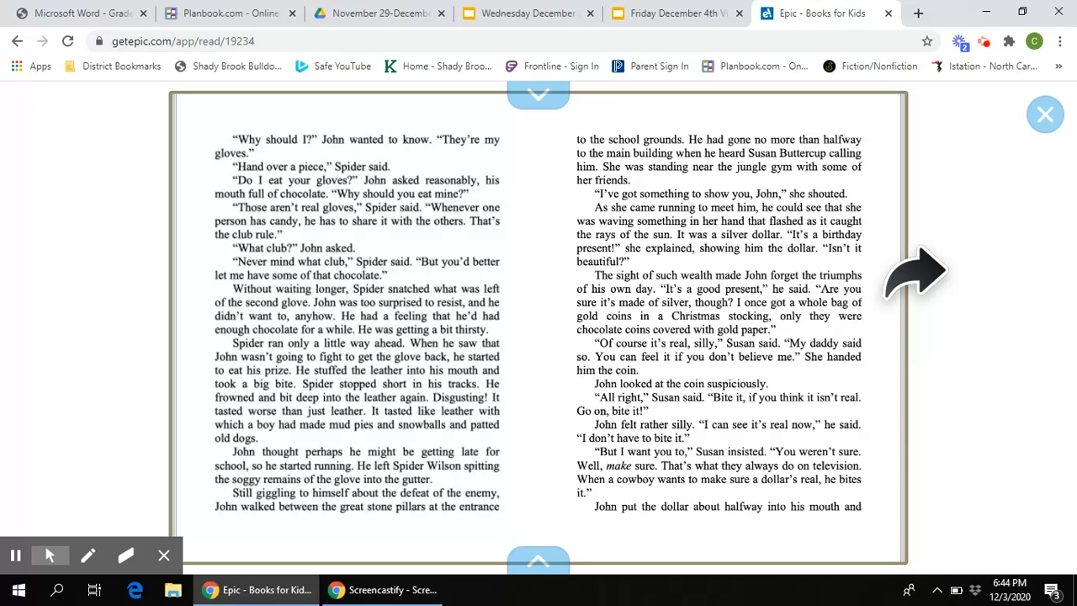
Turn the book forward to the spread where Chapter 5 begins, then show Chrome's Extensions list.
{"action": "left_click", "coordinate": [912, 269]}
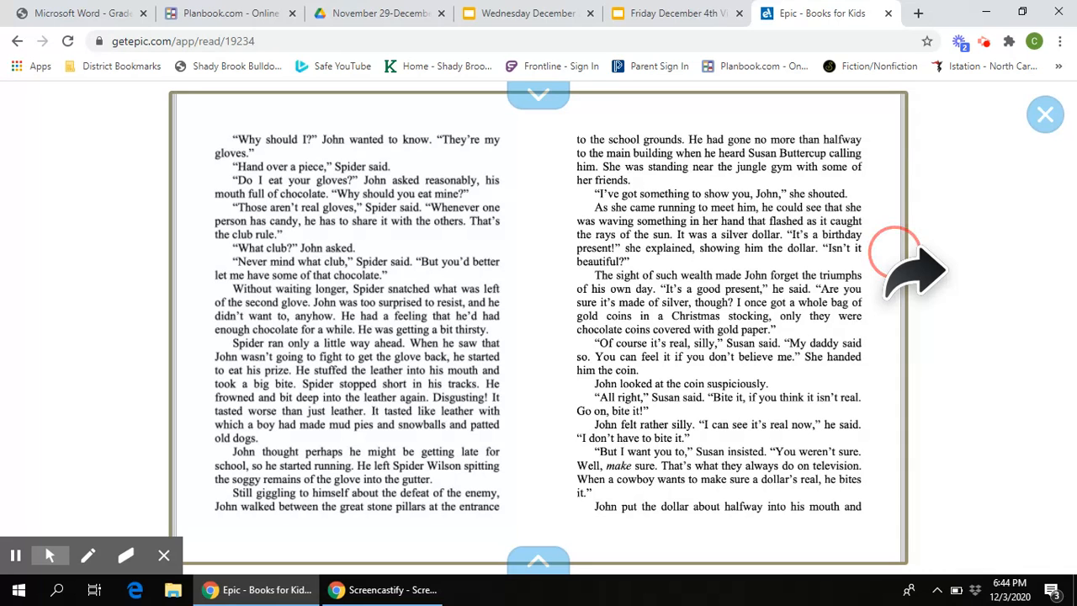
{"action": "left_click", "coordinate": [922, 269]}
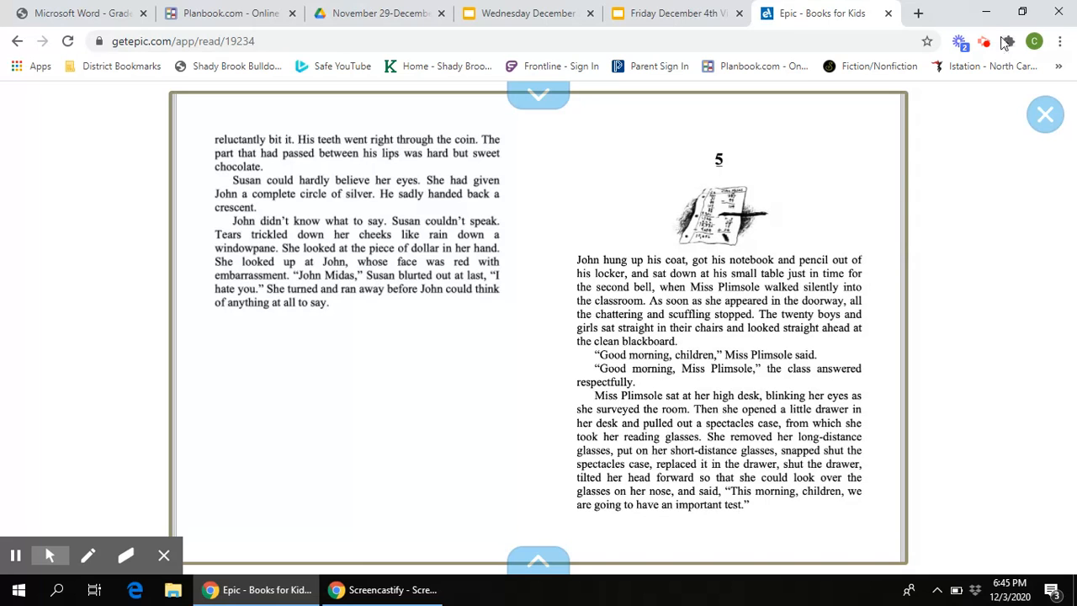
{"action": "left_click", "coordinate": [1003, 42]}
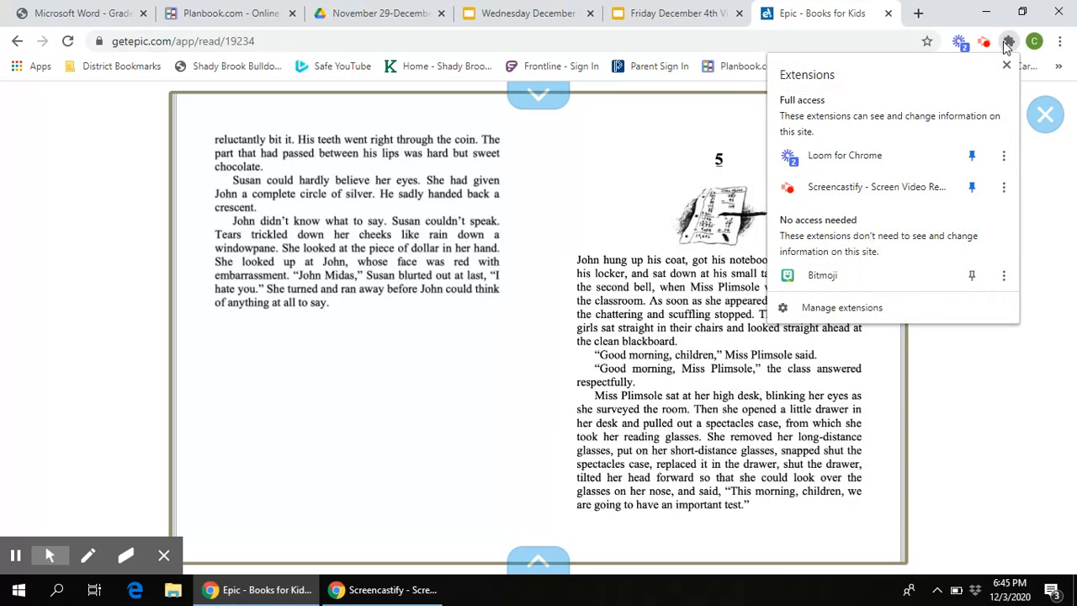